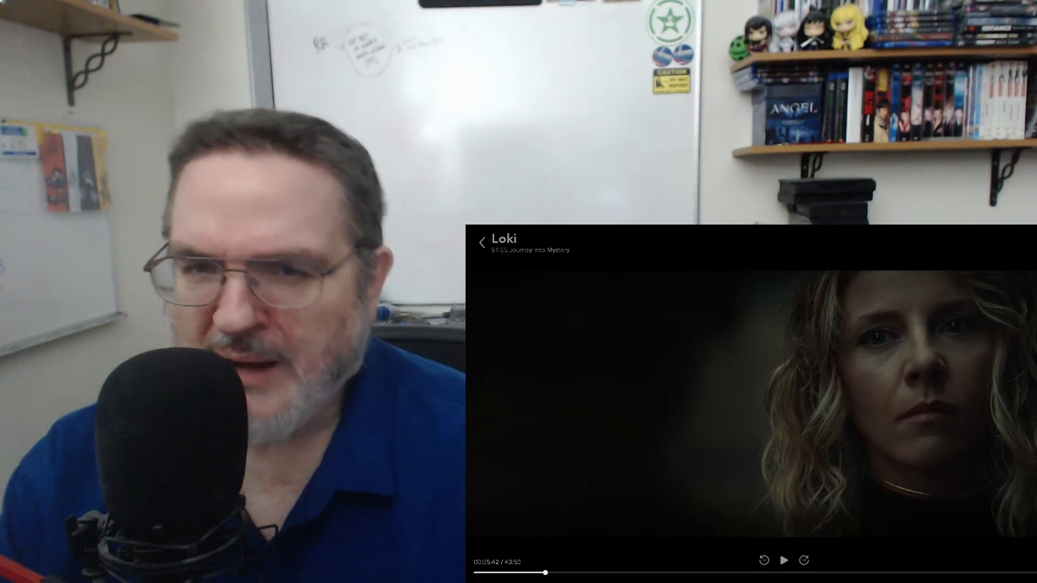
{"action": "left_click", "coordinate": [785, 560]}
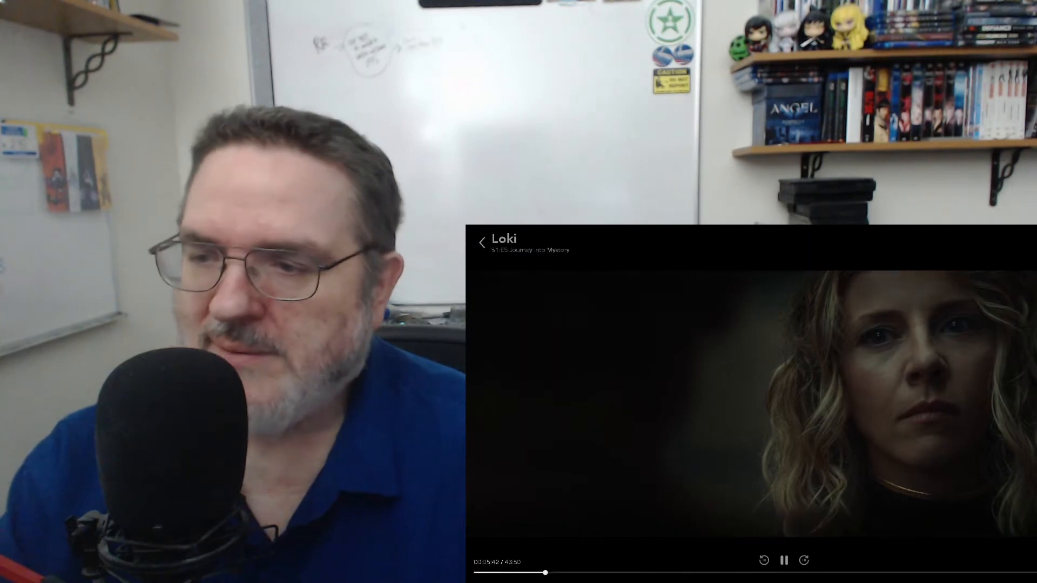
{"action": "left_click", "coordinate": [784, 561]}
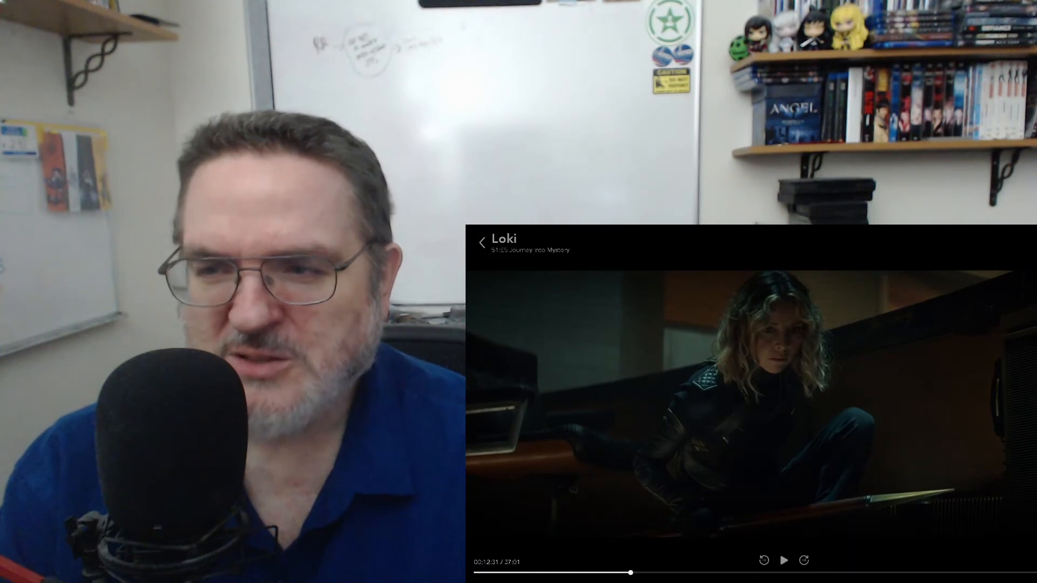
{"action": "left_click", "coordinate": [784, 561]}
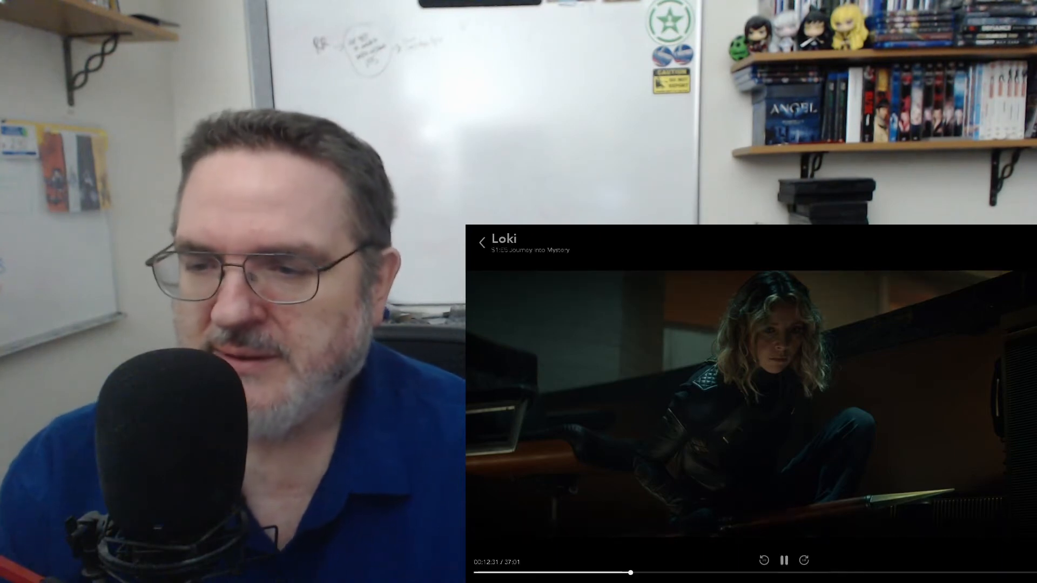
{"action": "left_click", "coordinate": [785, 560]}
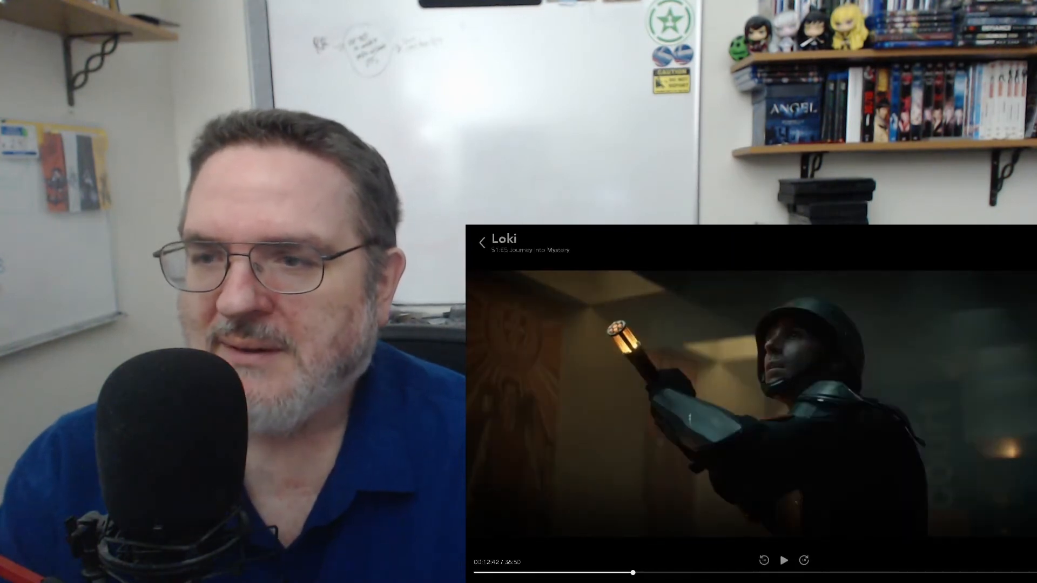
{"action": "left_click", "coordinate": [784, 560]}
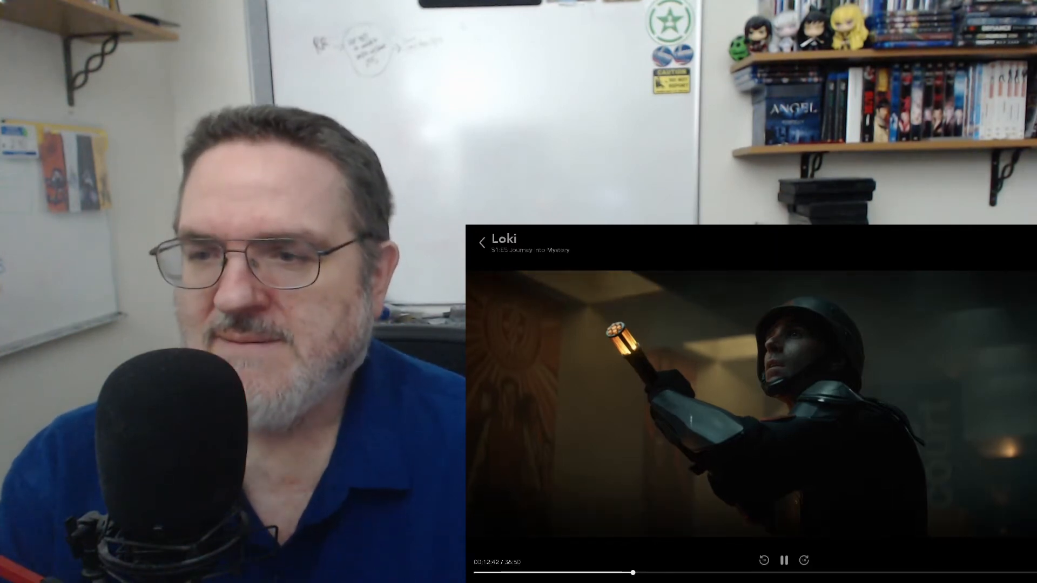